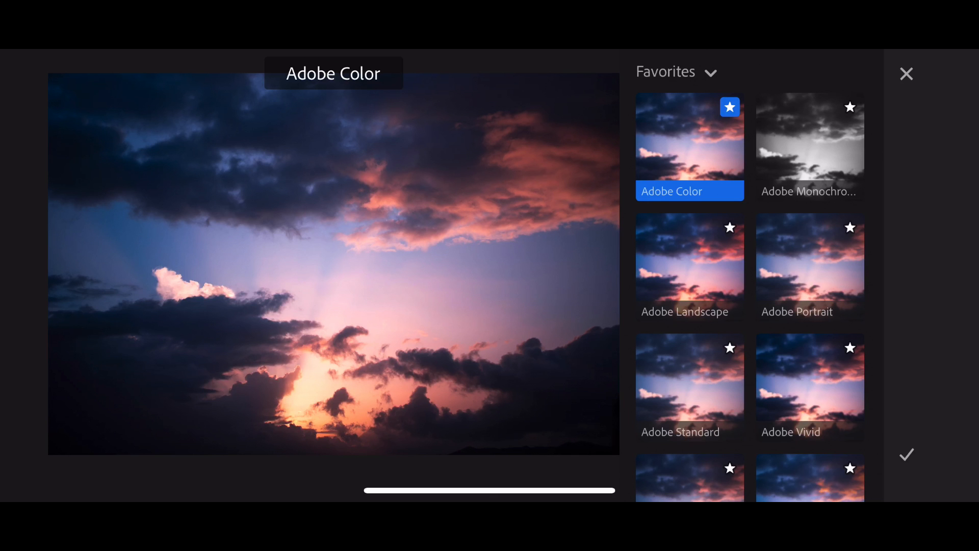
Switch the profile browser from Favorites to the Modern collection.
left_click(710, 71)
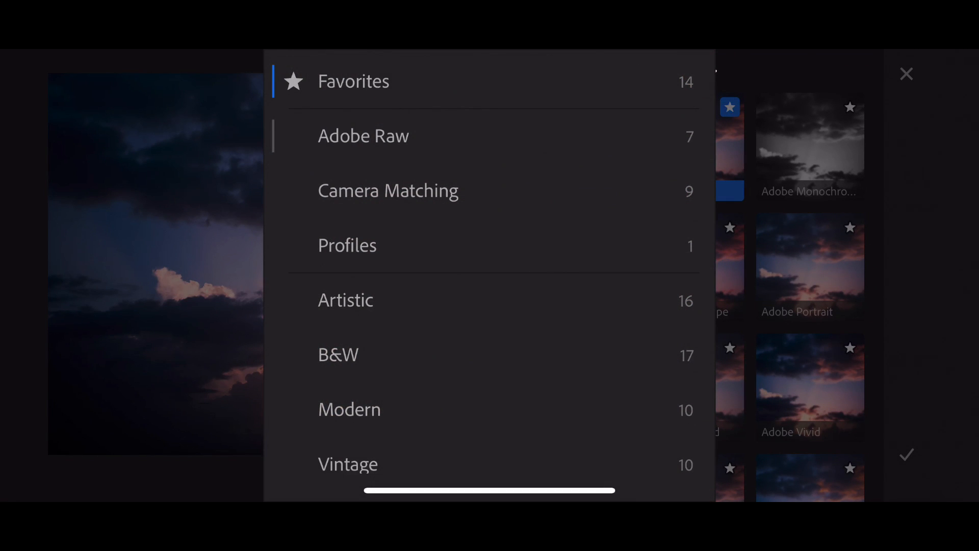
left_click(349, 410)
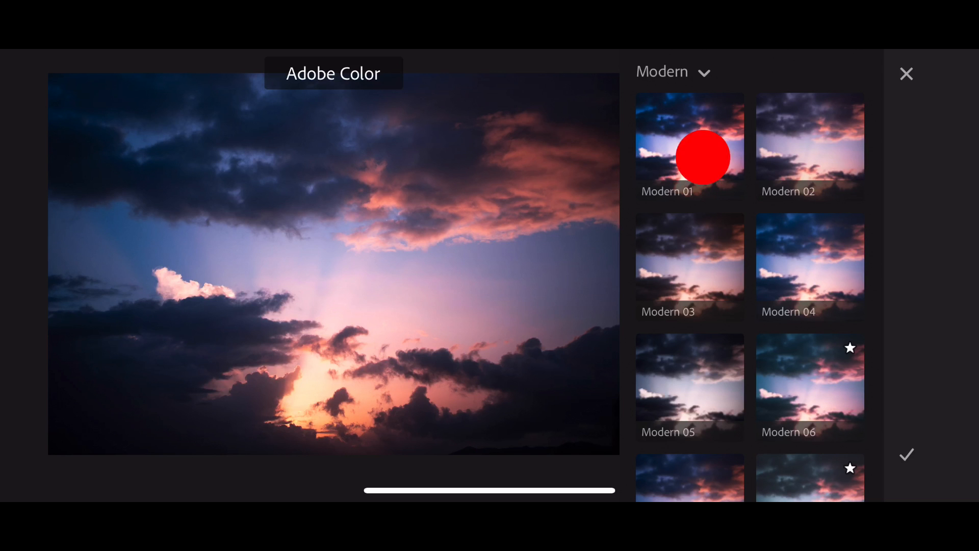
Preview Modern 02, 04, 05, 06 and 08 profiles on the sunset photo, landing on Modern 08.
left_click(810, 148)
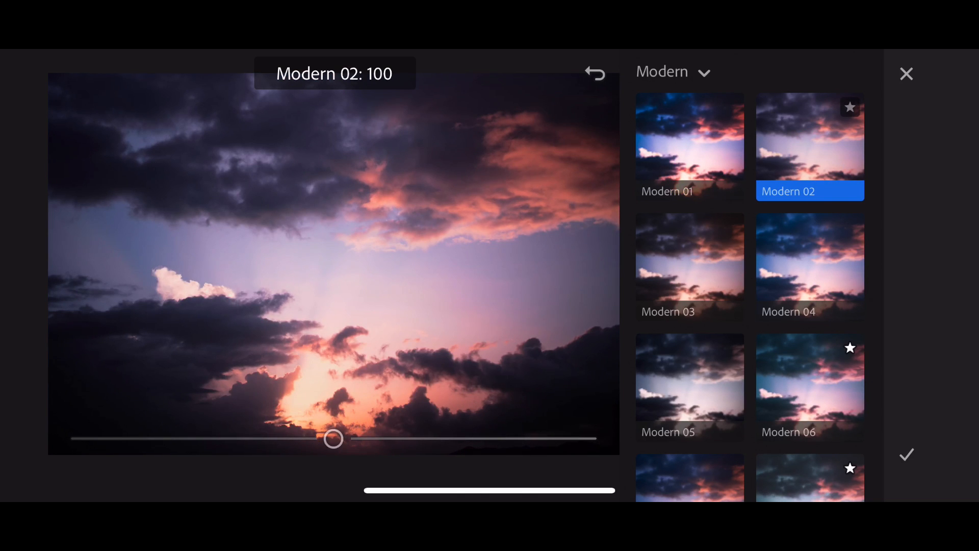
left_click(810, 267)
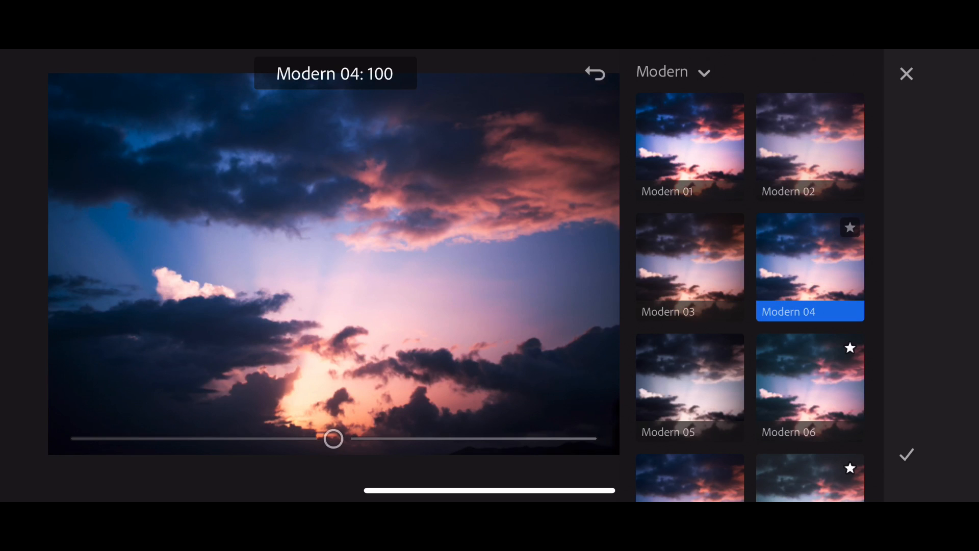
left_click(690, 387)
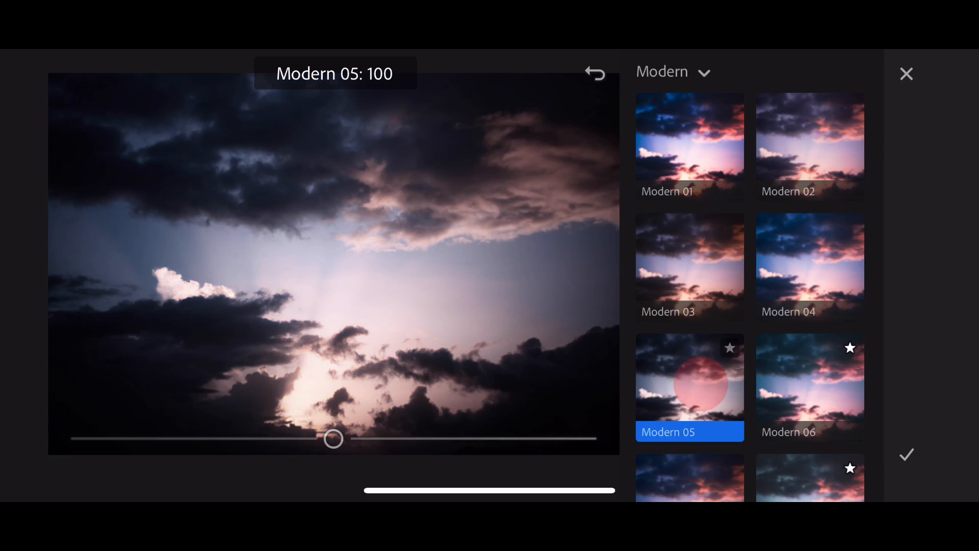
left_click(810, 388)
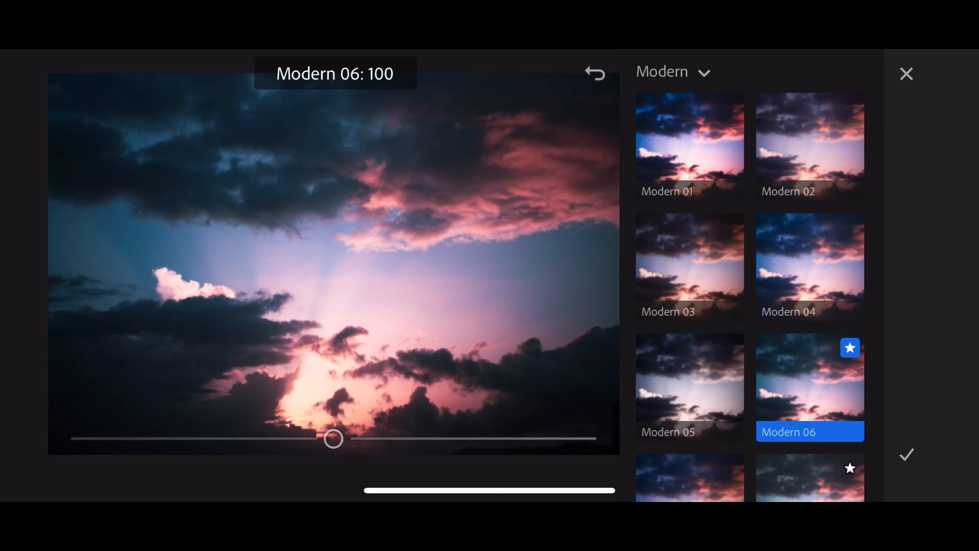
scroll("down", 3)
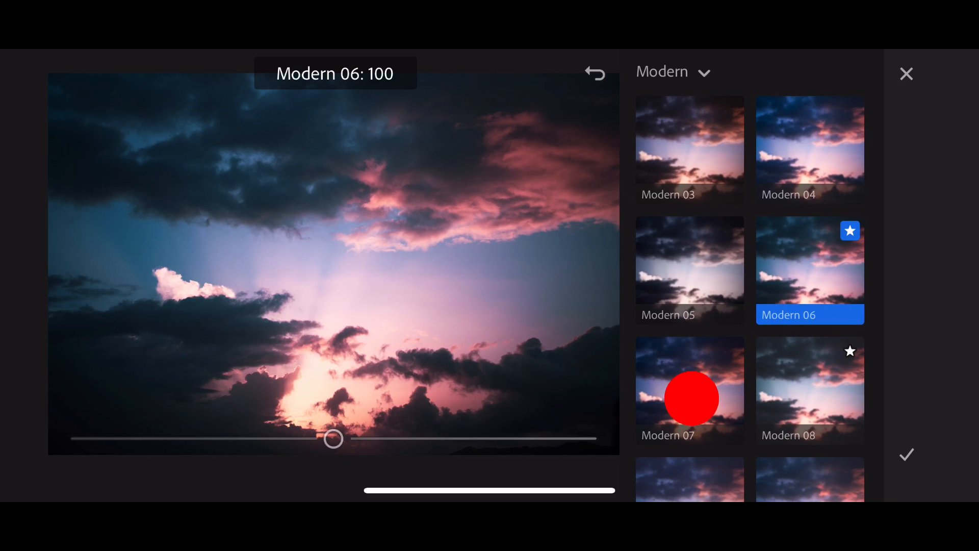
left_click(810, 390)
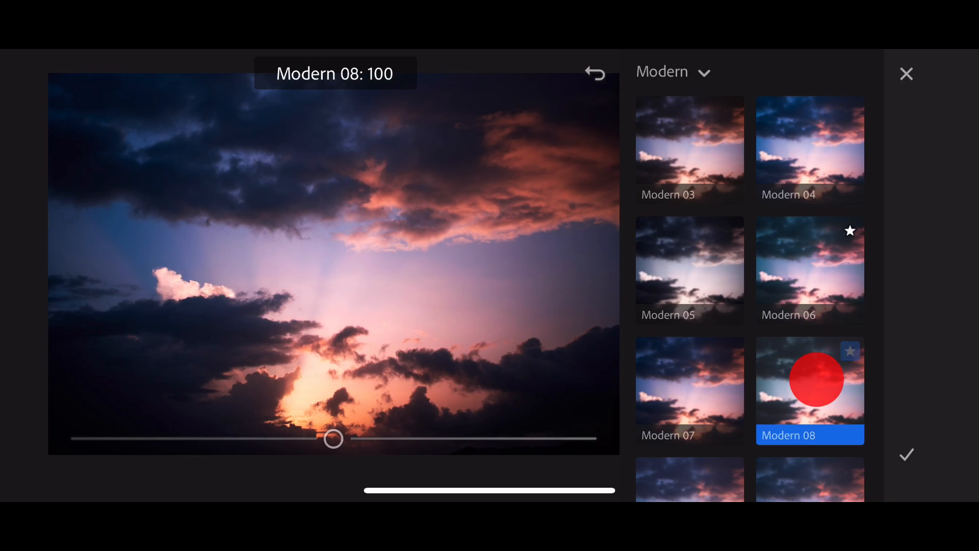
Favorite Modern 08, compare it briefly with Modern 06, and keep Modern 08 applied.
left_click(851, 351)
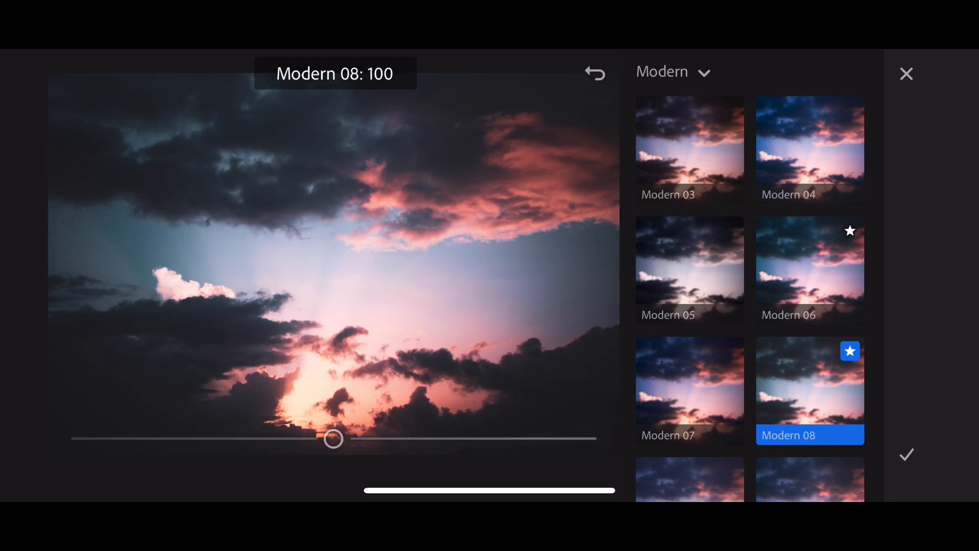
left_click(810, 272)
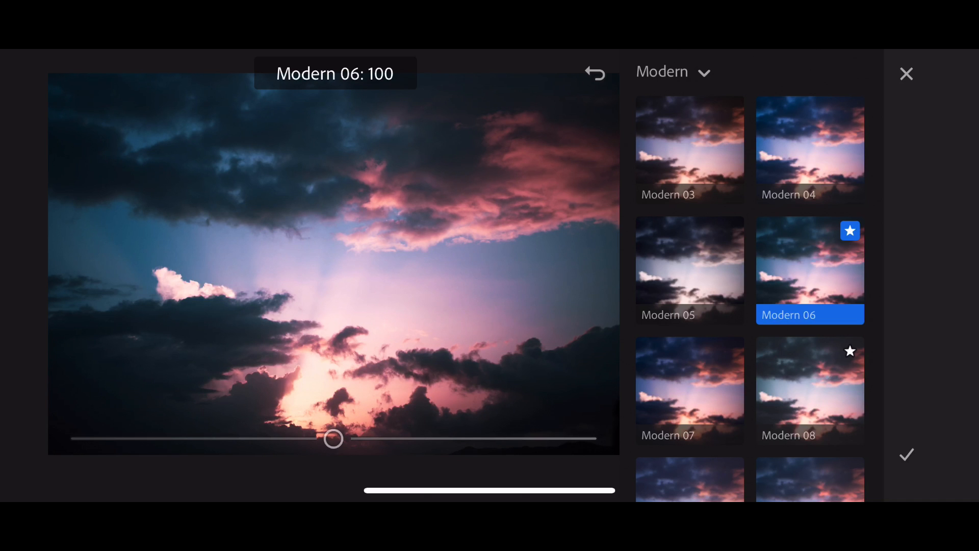
left_click(810, 390)
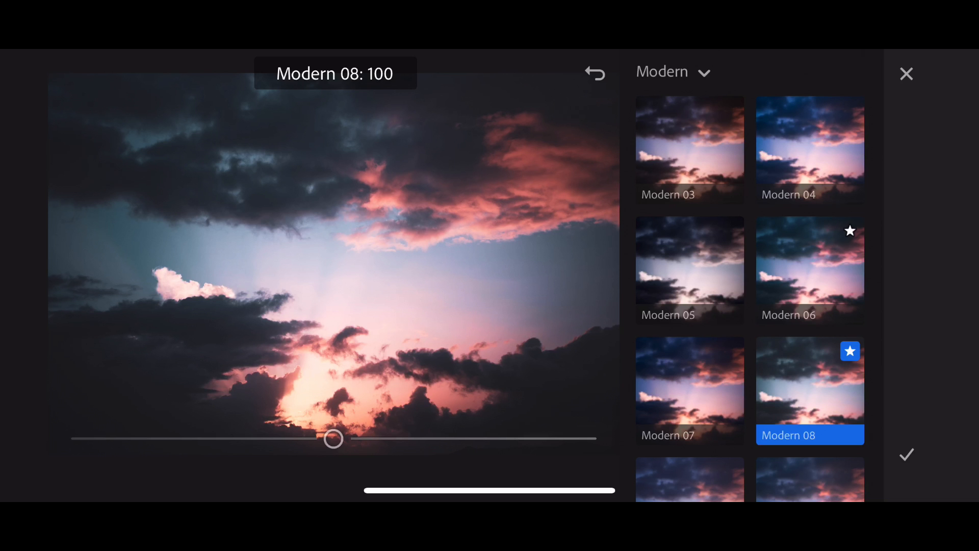
Adjust the Modern 08 amount slider through 66, 123, 109 and 73 to settle at 69.
left_click_drag(332, 438, 215, 446)
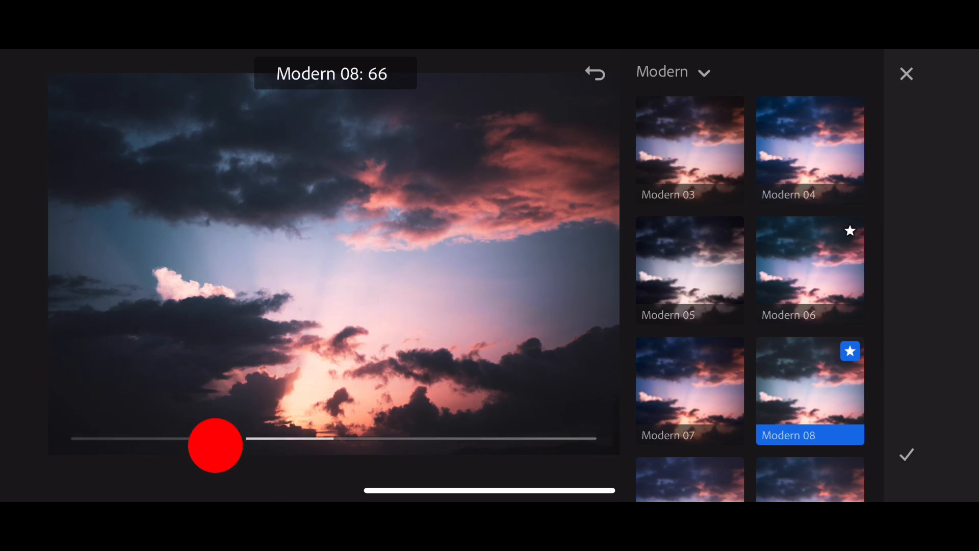
left_click_drag(215, 445, 401, 446)
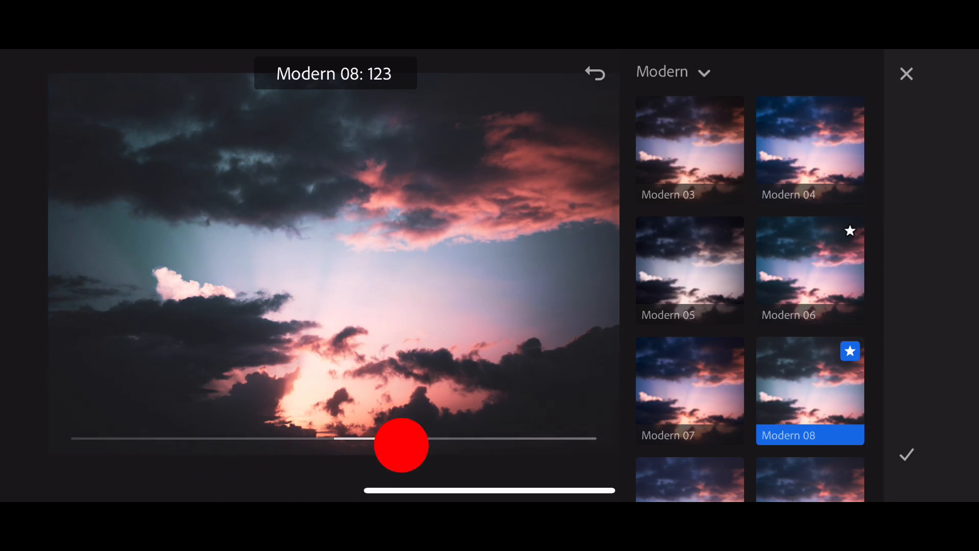
left_click_drag(401, 446, 351, 446)
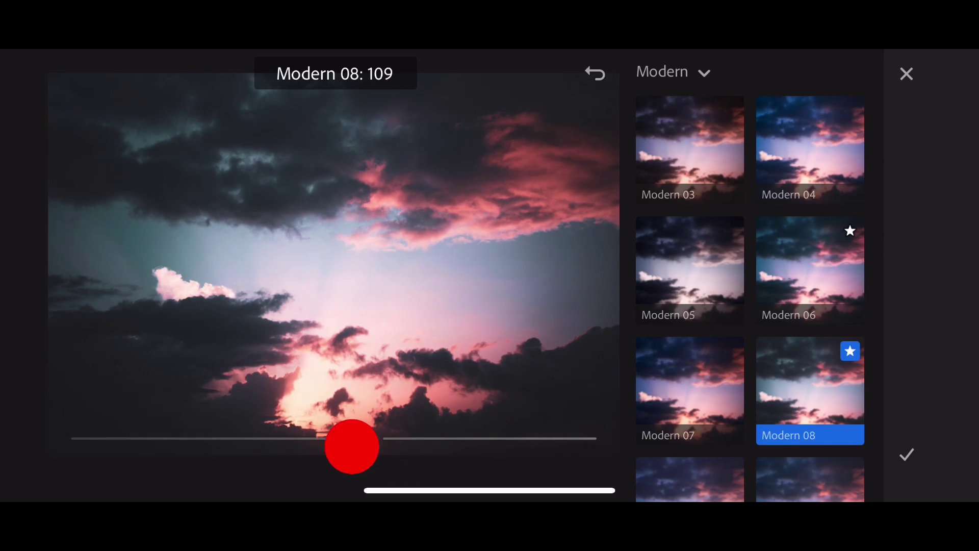
left_click_drag(352, 447, 235, 447)
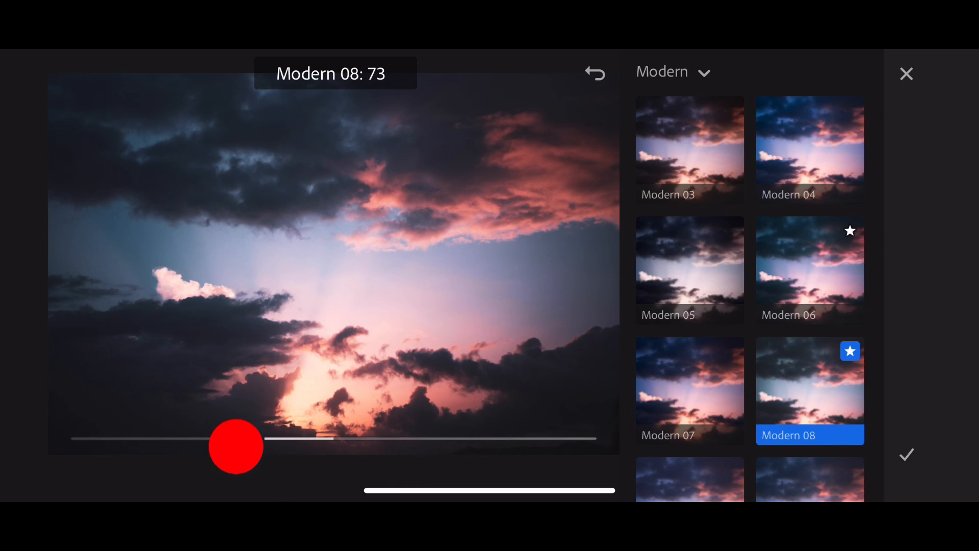
left_click_drag(236, 446, 237, 439)
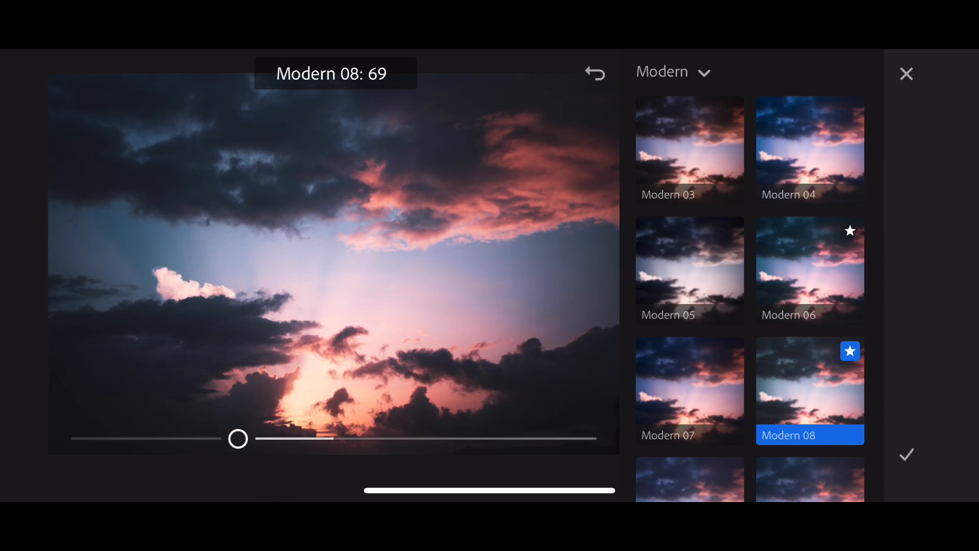